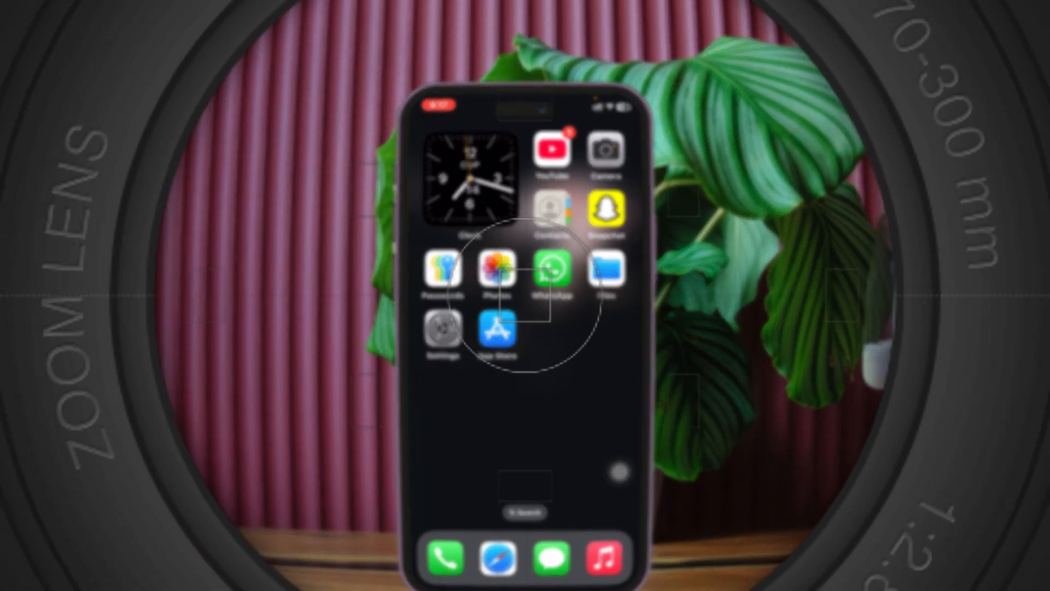
Open Settings > App Store and scroll to the cellular automatic downloads option
{"action": "left_click", "coordinate": [495, 324]}
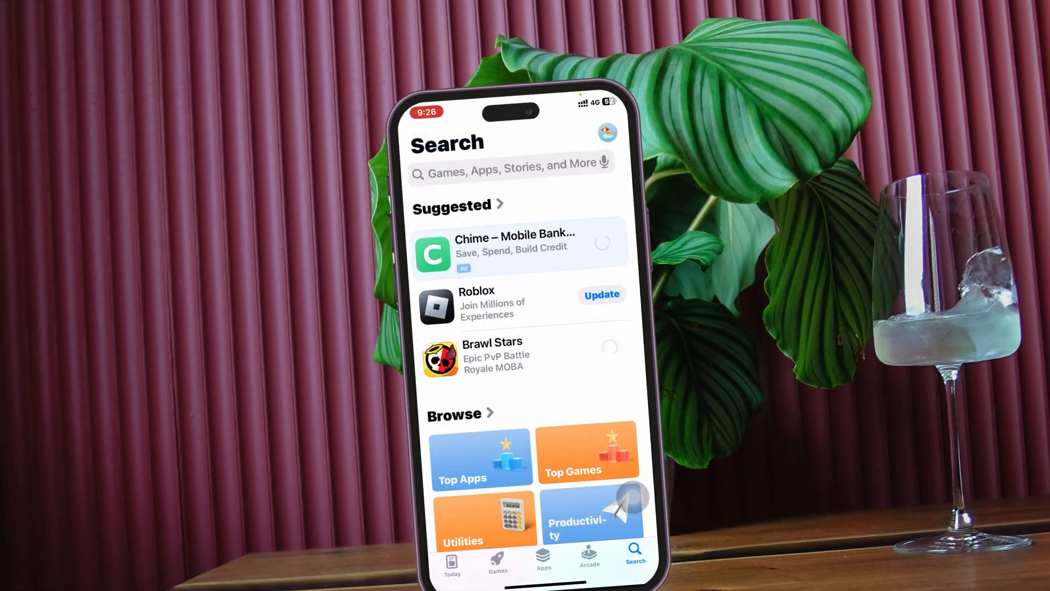
{"action": "left_click", "coordinate": [491, 358]}
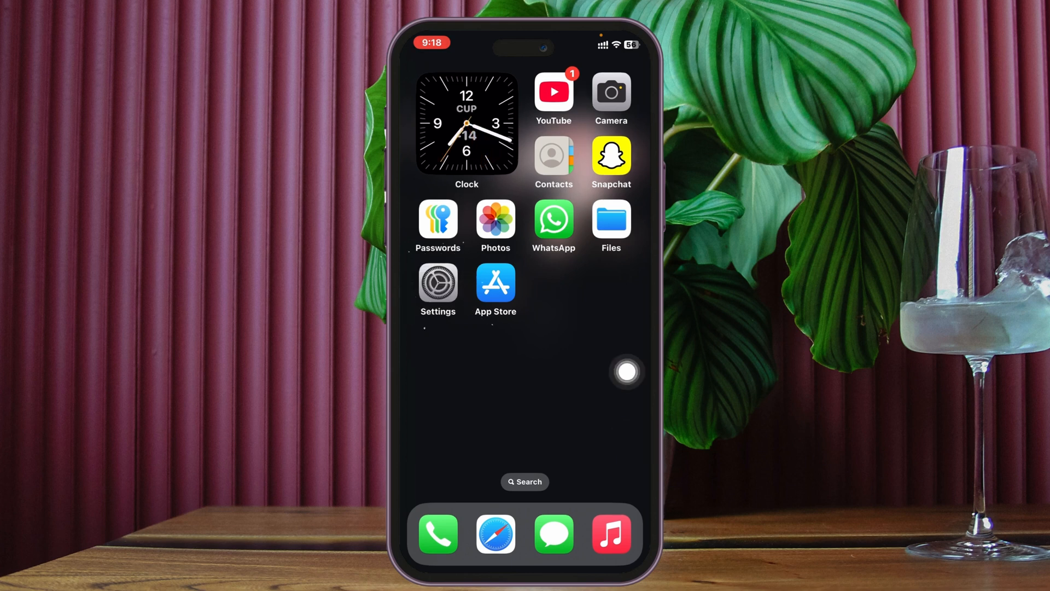
{"action": "left_click", "coordinate": [438, 283]}
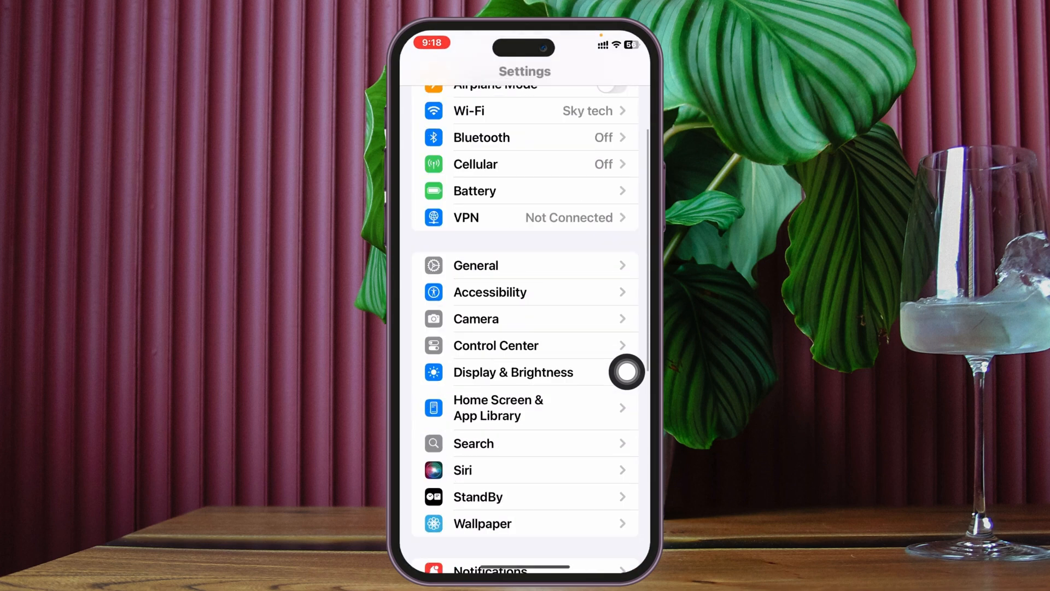
{"action": "scroll", "scroll_direction": "down", "scroll_amount": 3}
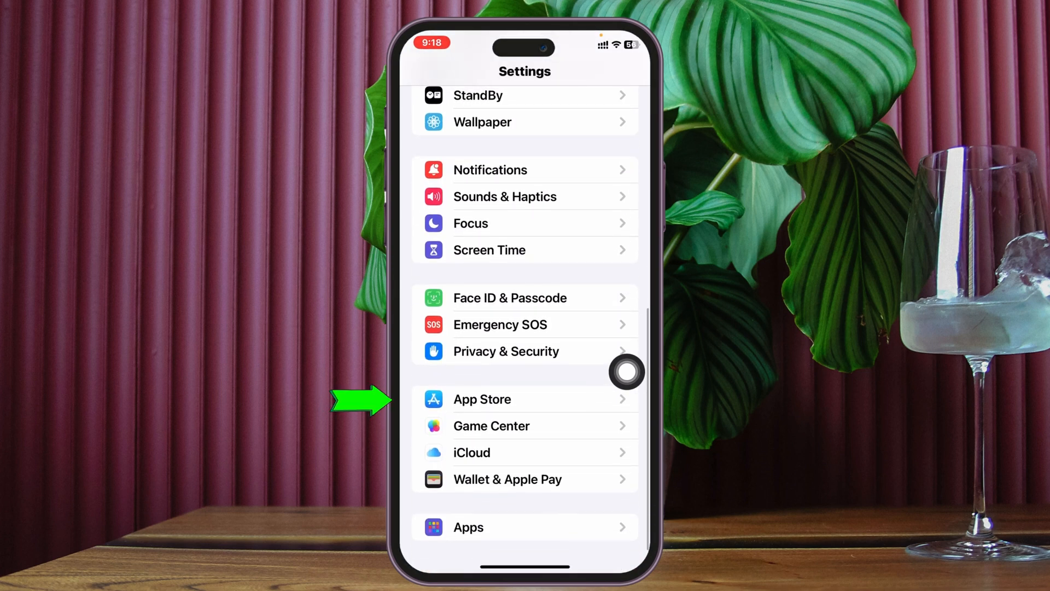
{"action": "left_click", "coordinate": [481, 399]}
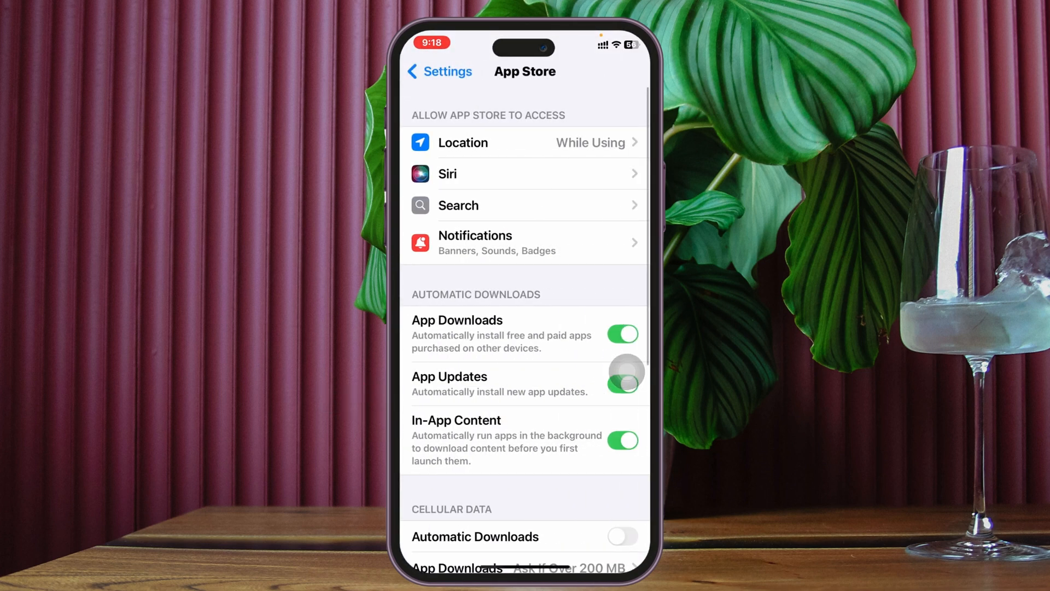
{"action": "scroll", "scroll_direction": "down", "scroll_amount": 3}
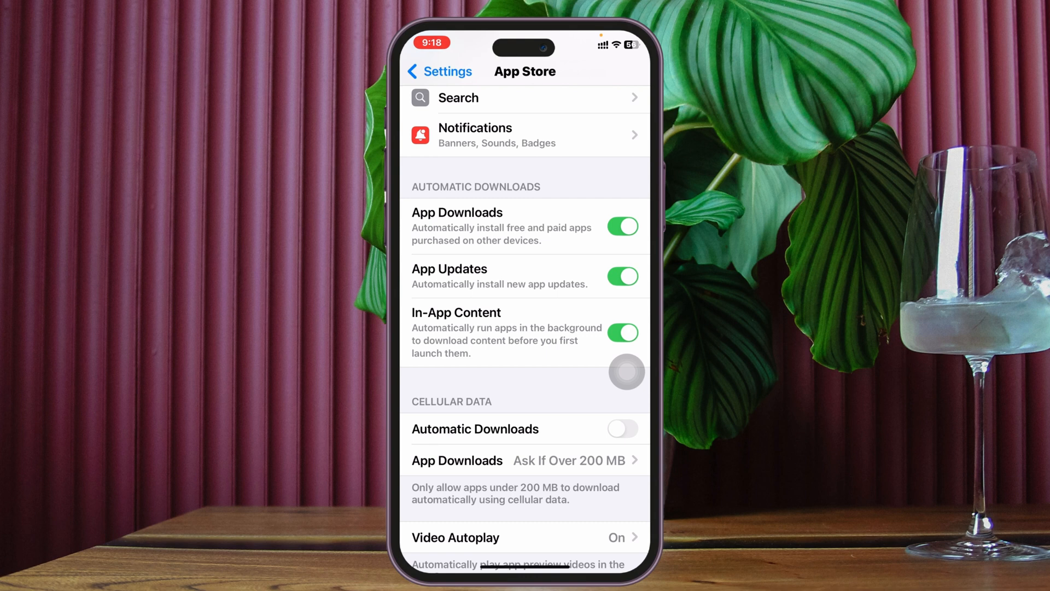
{"action": "scroll", "scroll_direction": "down", "scroll_amount": 3}
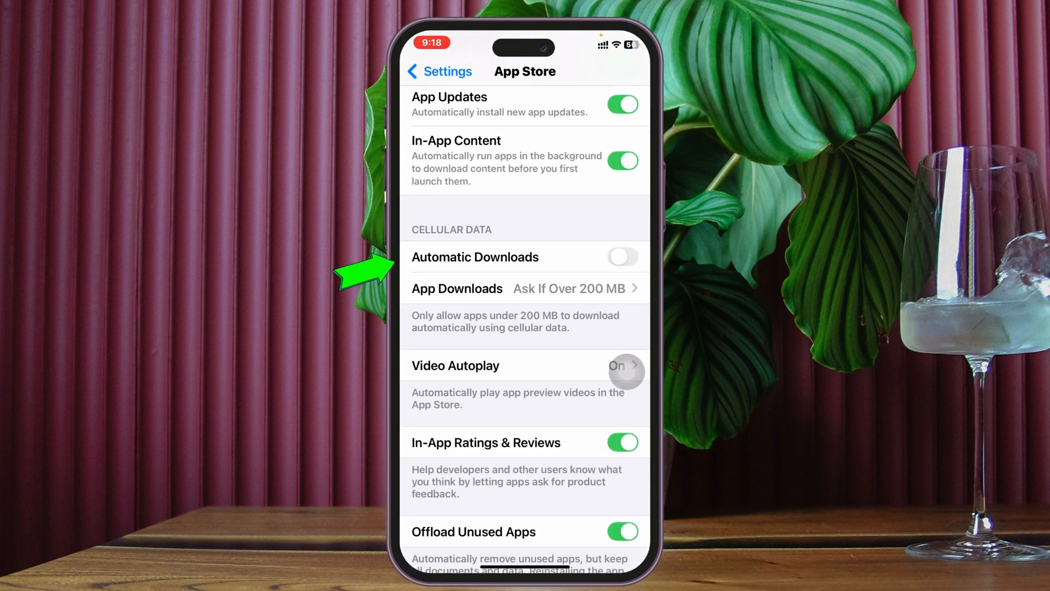
Turn on cellular Automatic Downloads and set App Downloads to Always Allow
{"action": "left_click", "coordinate": [621, 256]}
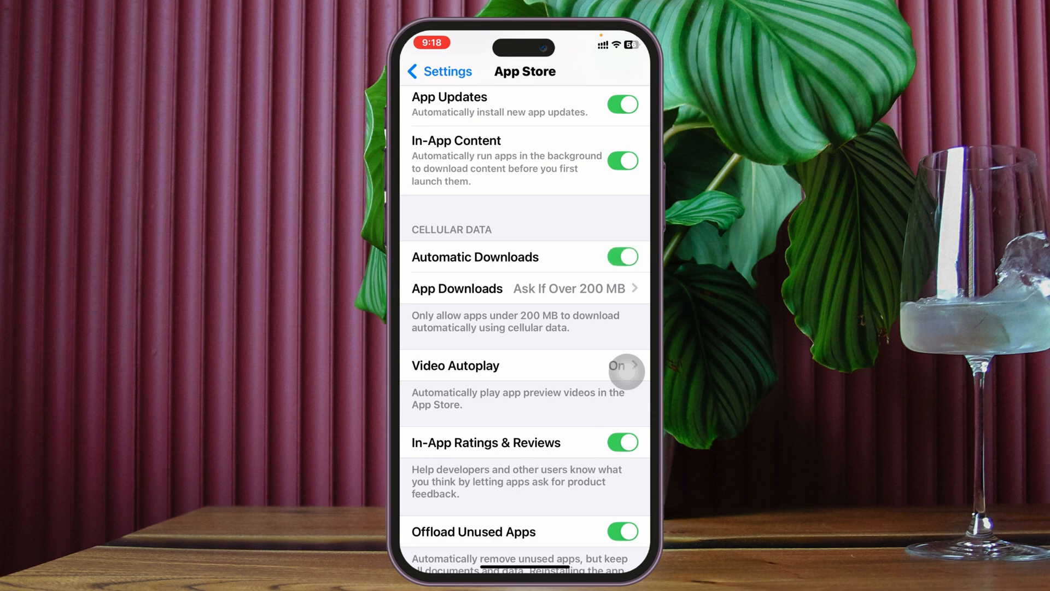
{"action": "scroll", "scroll_direction": "down", "scroll_amount": 3}
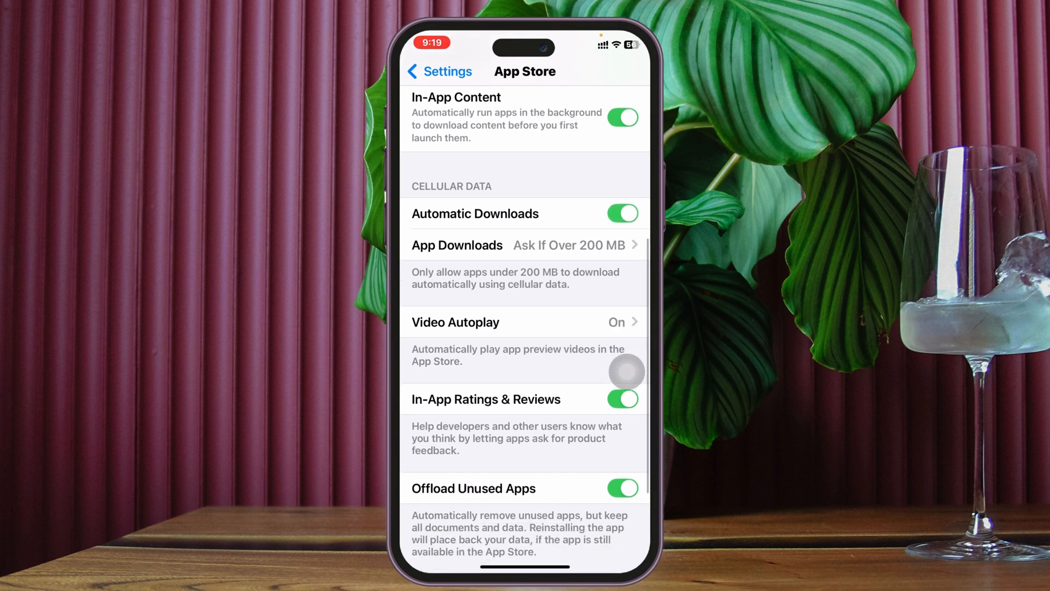
{"action": "scroll", "scroll_direction": "down", "scroll_amount": 3}
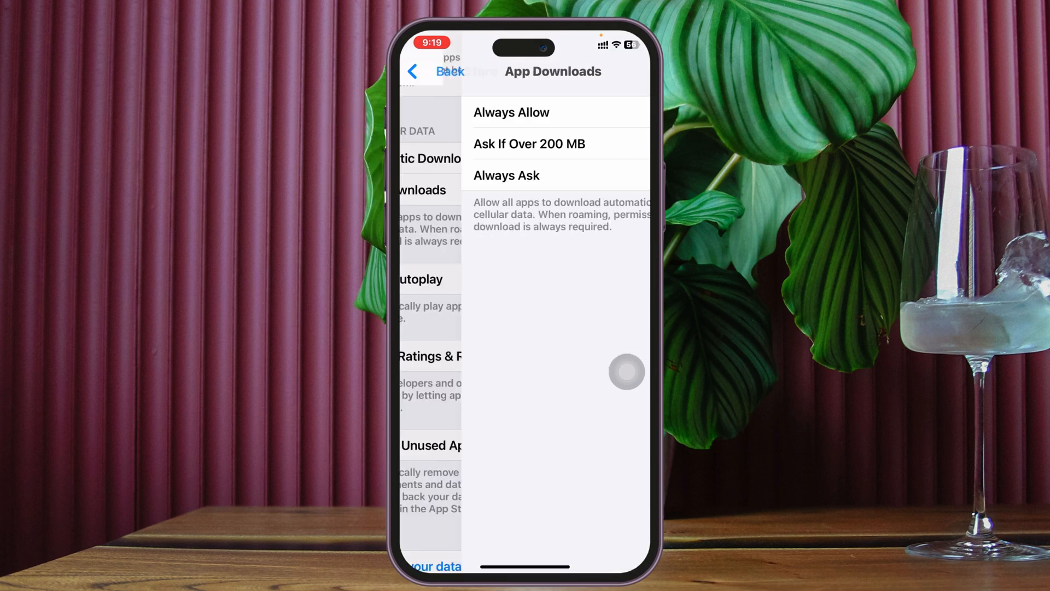
{"action": "left_click", "coordinate": [439, 71]}
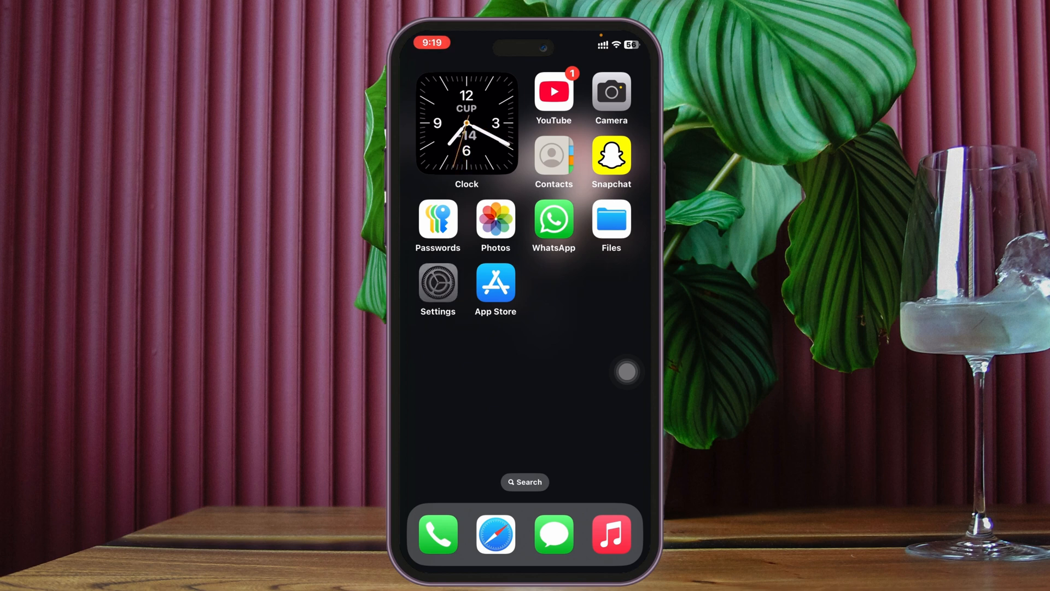
Reopen App Store settings and clear app usage data under Recommendations
{"action": "left_click", "coordinate": [495, 285]}
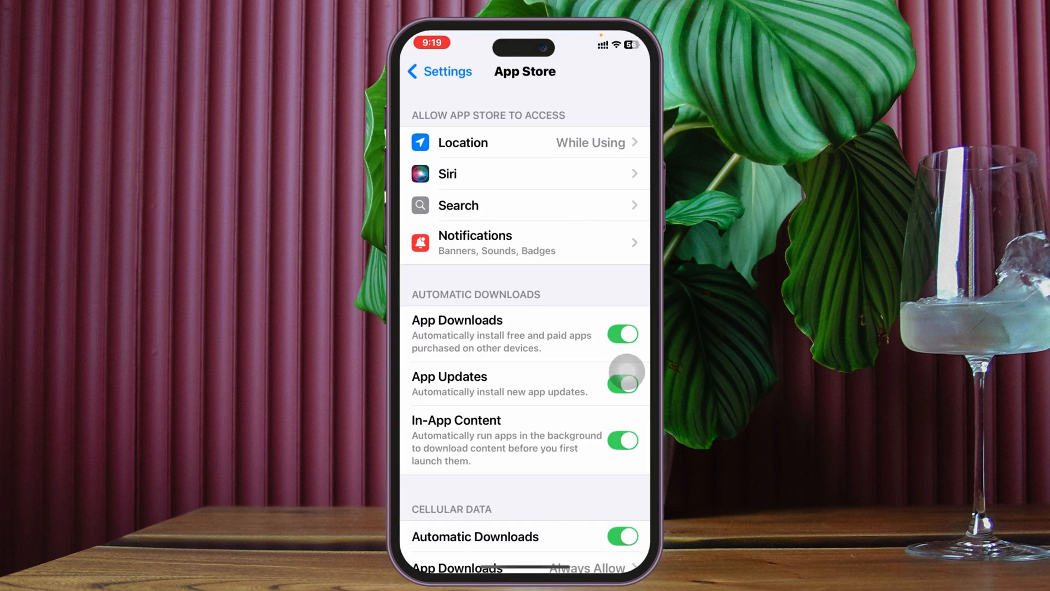
{"action": "scroll", "scroll_direction": "down", "scroll_amount": 3}
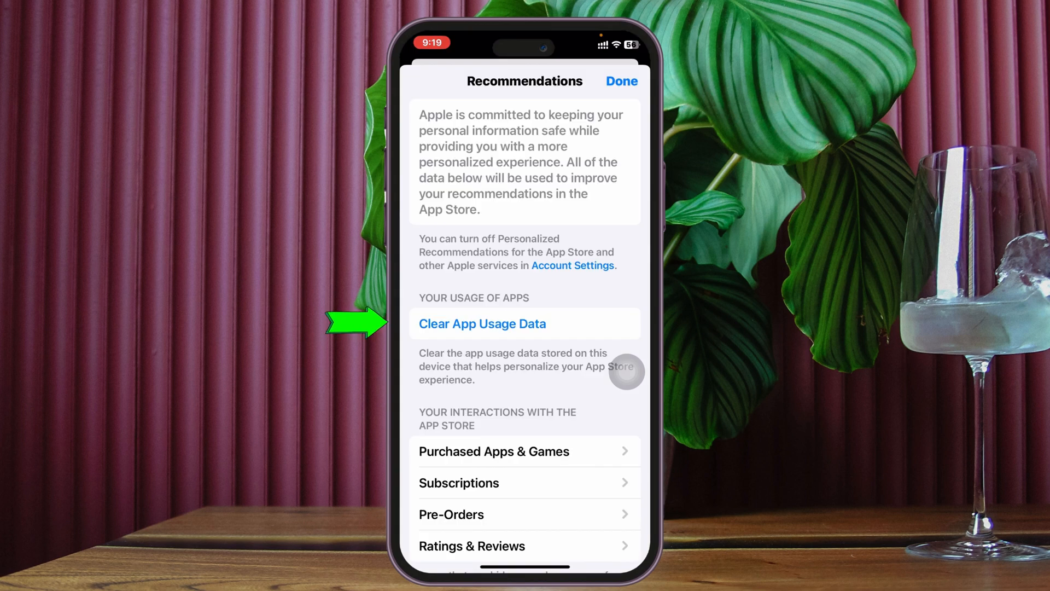
{"action": "left_click", "coordinate": [481, 323]}
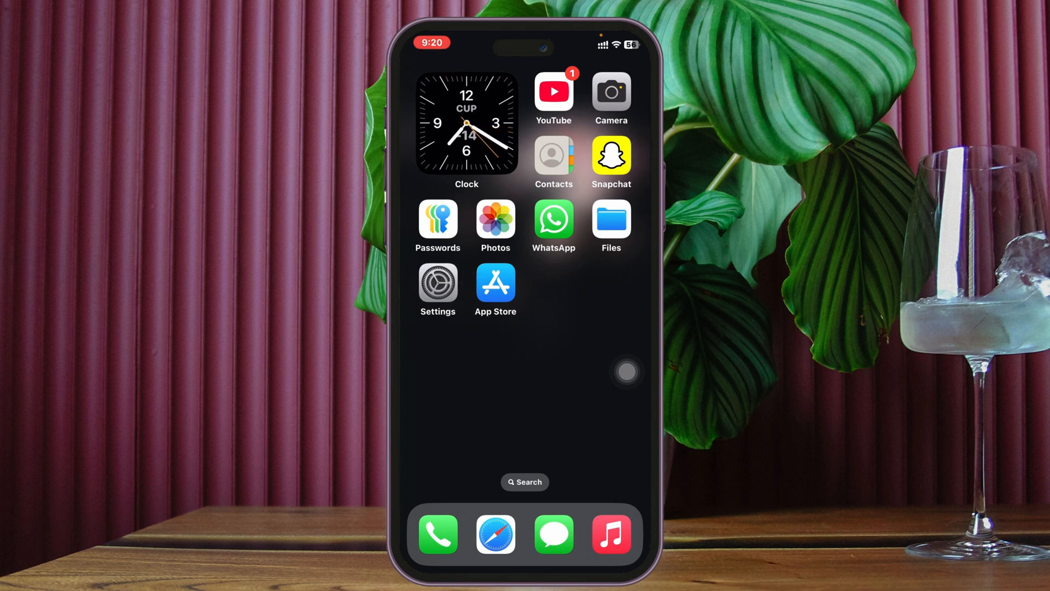
{"action": "left_click", "coordinate": [438, 282]}
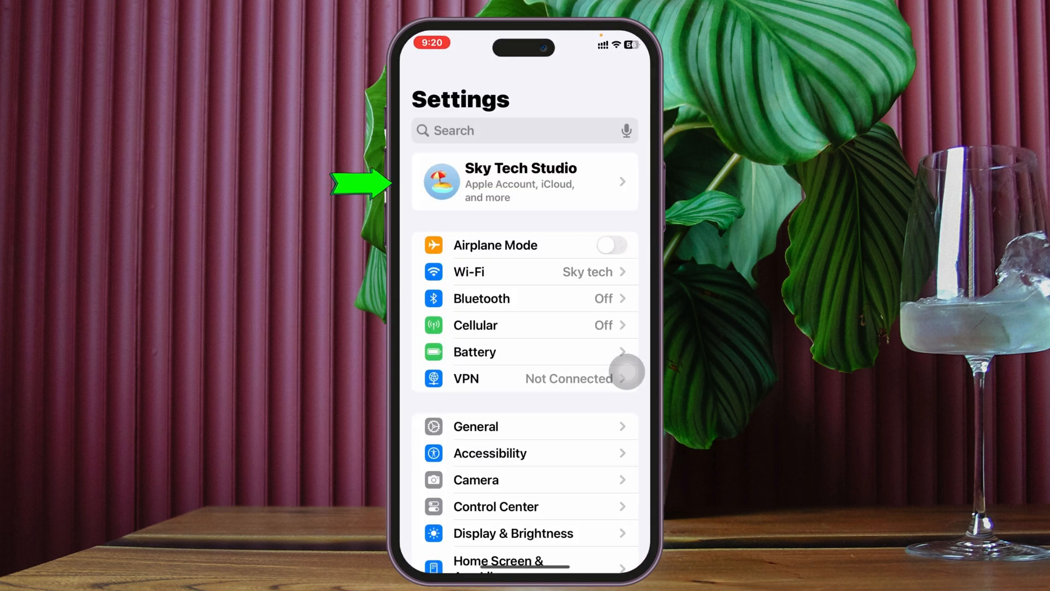
{"action": "left_click", "coordinate": [524, 181]}
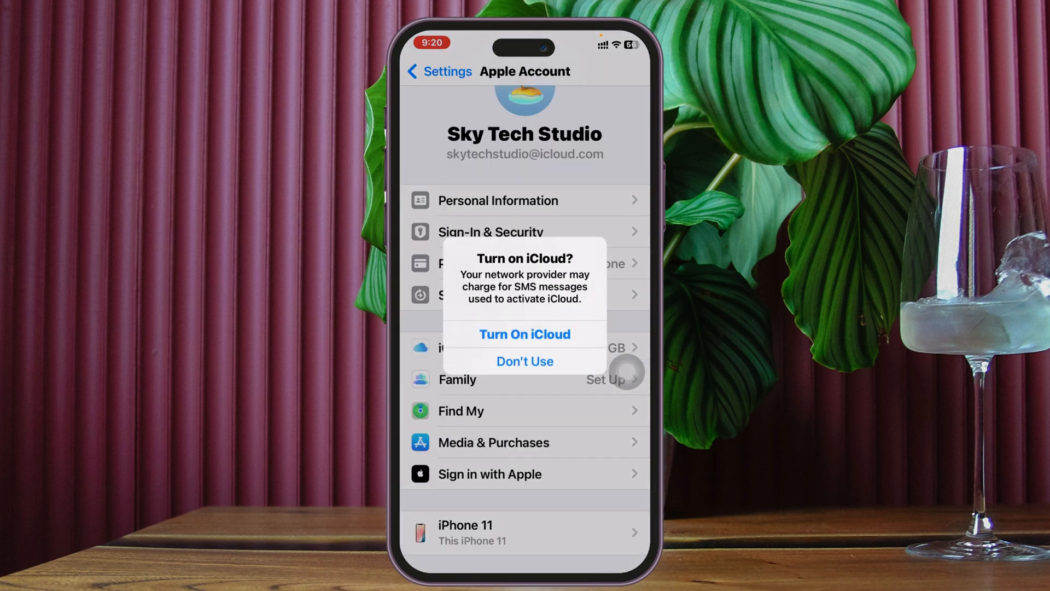
{"action": "left_click", "coordinate": [525, 361]}
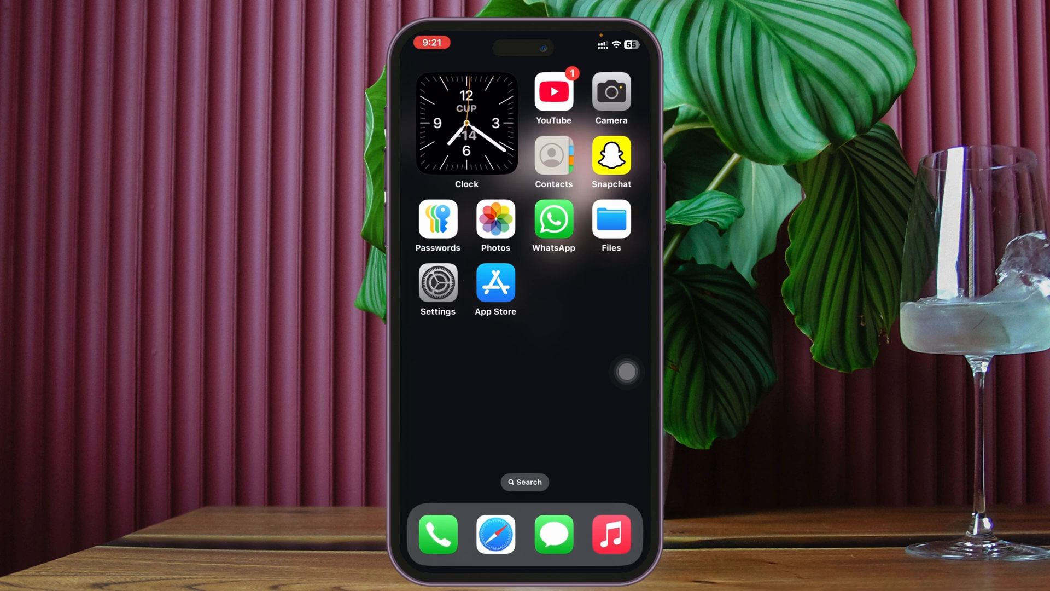
Open Settings > General > iPhone Storage to review the storage overview
{"action": "left_click", "coordinate": [438, 285]}
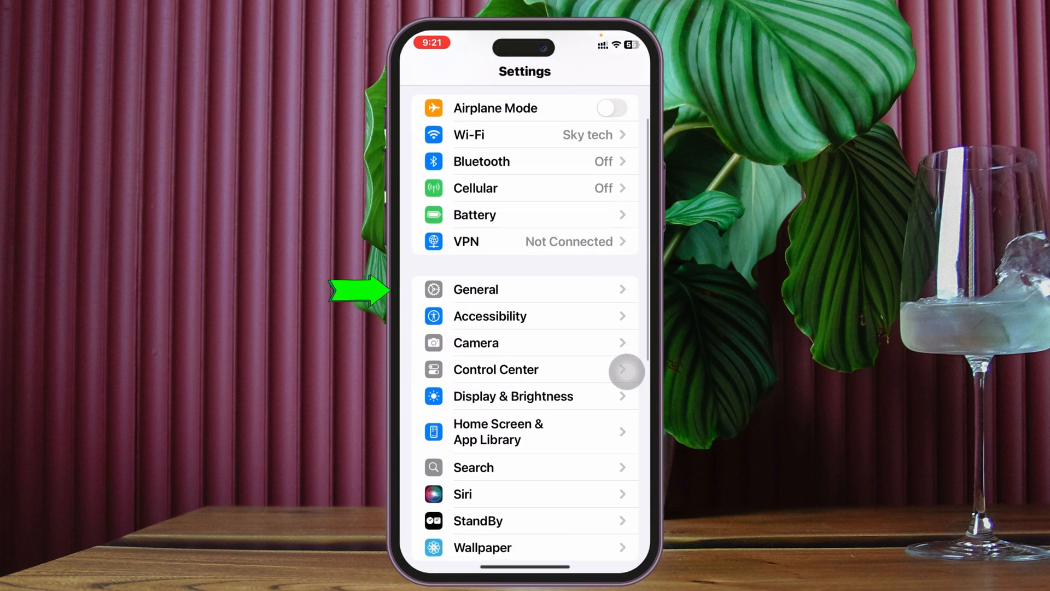
{"action": "left_click", "coordinate": [475, 289]}
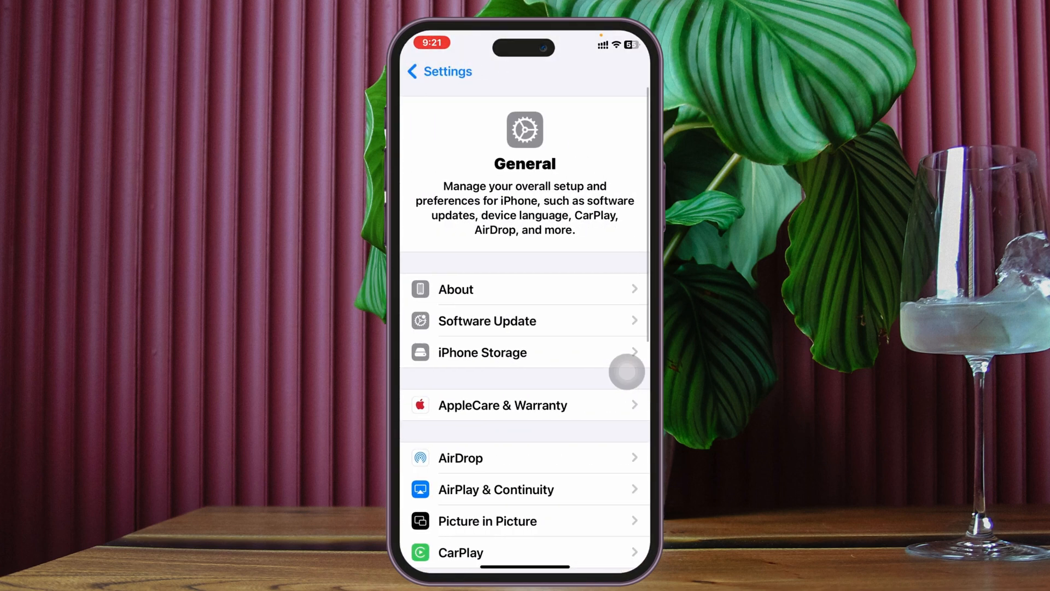
{"action": "left_click", "coordinate": [481, 353]}
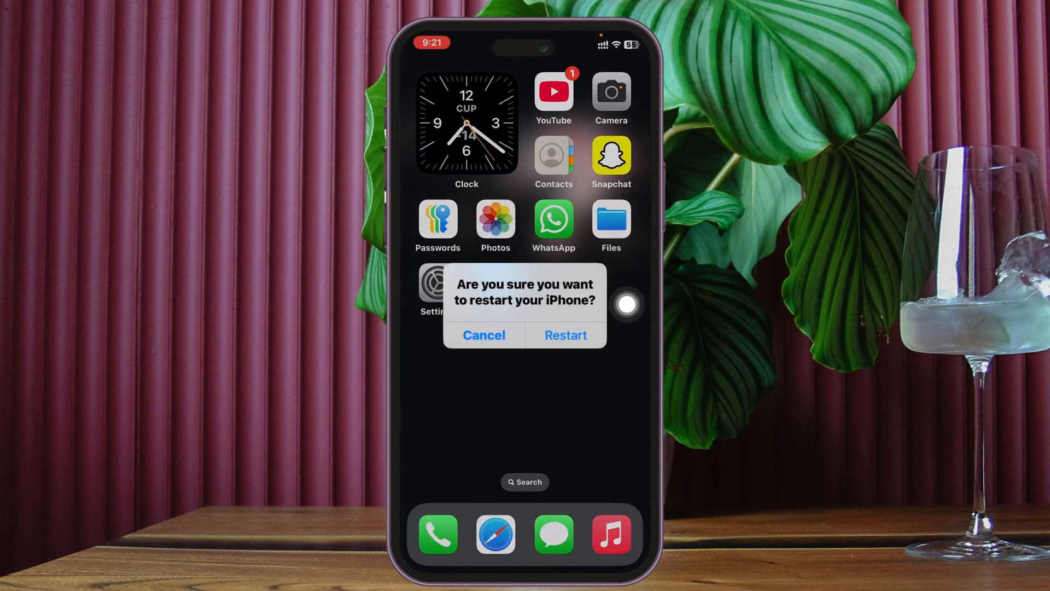
Confirm Restart in the alert and return to the Home Screen
{"action": "left_click", "coordinate": [483, 335]}
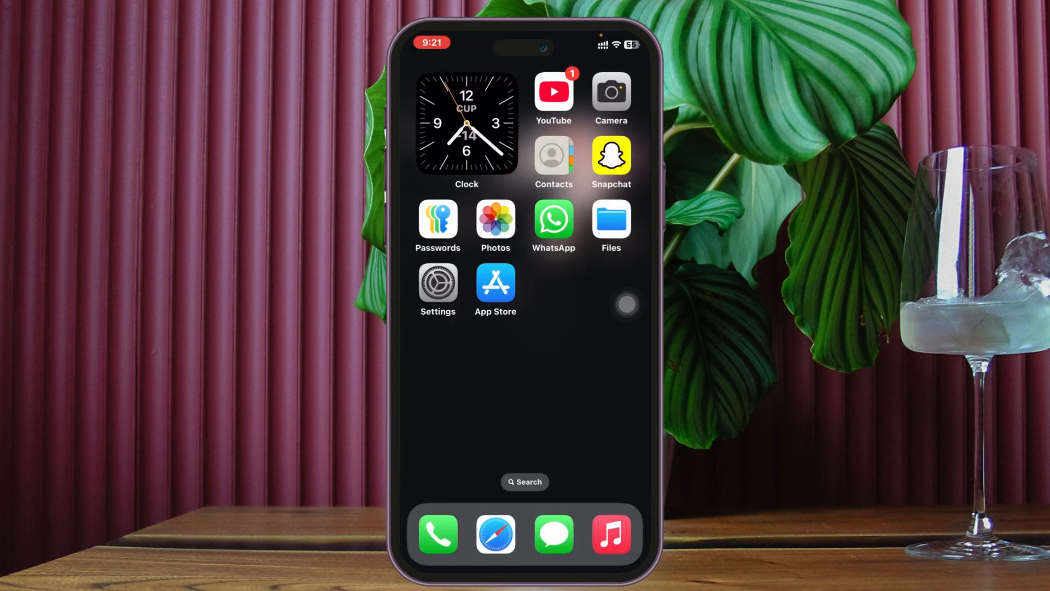
Choose Reset All Settings under General > Transfer or Reset iPhone > Reset
{"action": "left_click", "coordinate": [438, 290]}
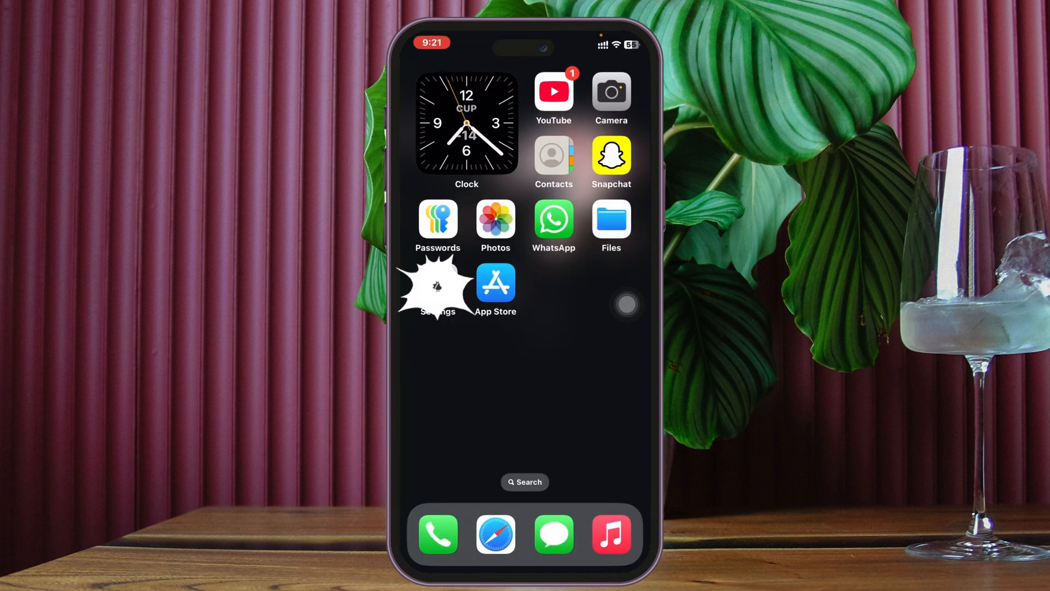
{"action": "left_click", "coordinate": [437, 289]}
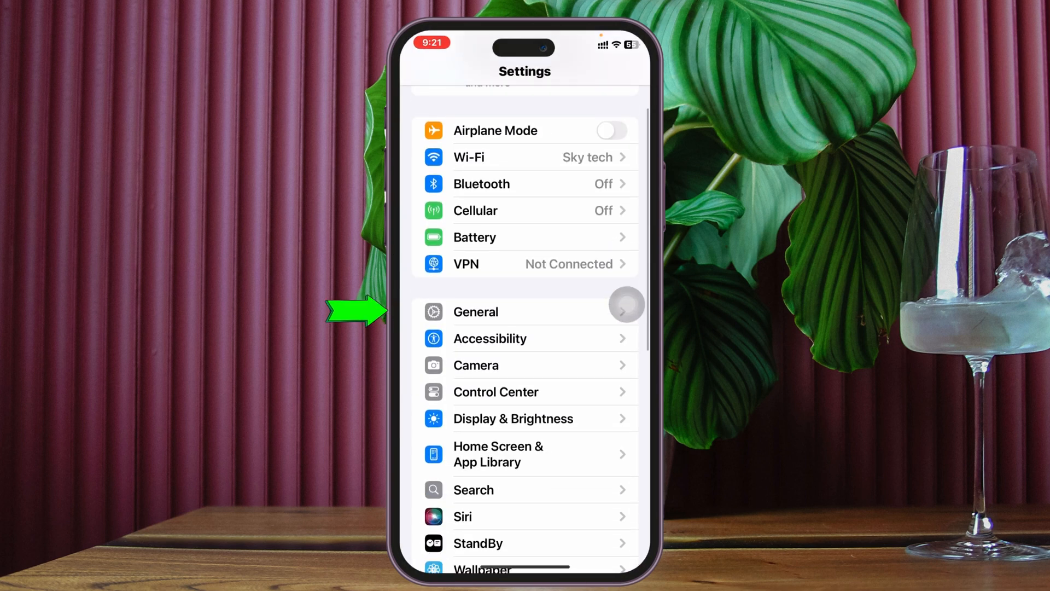
{"action": "left_click", "coordinate": [476, 311]}
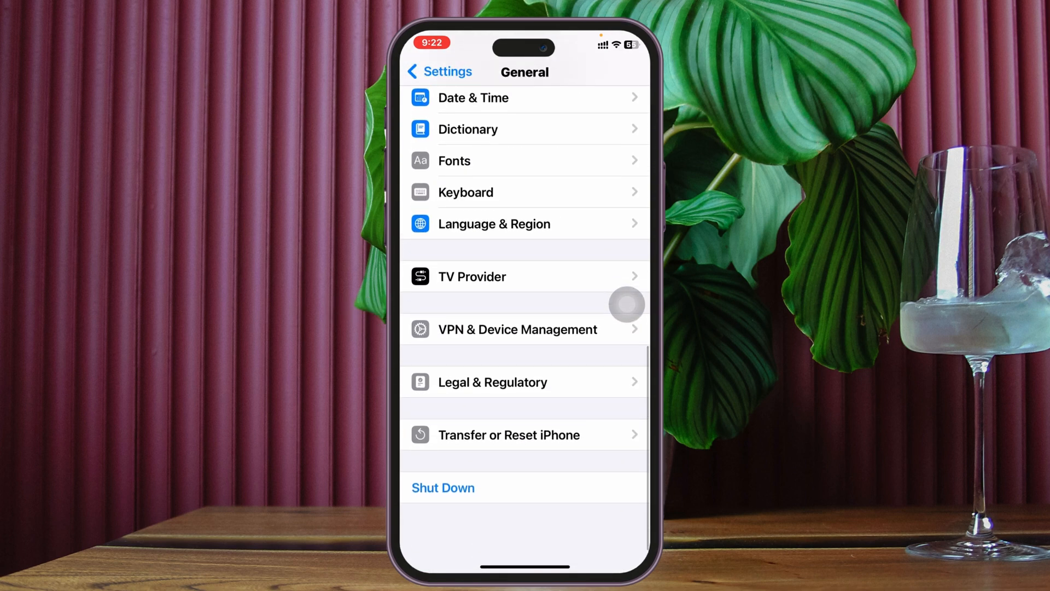
{"action": "left_click", "coordinate": [508, 433]}
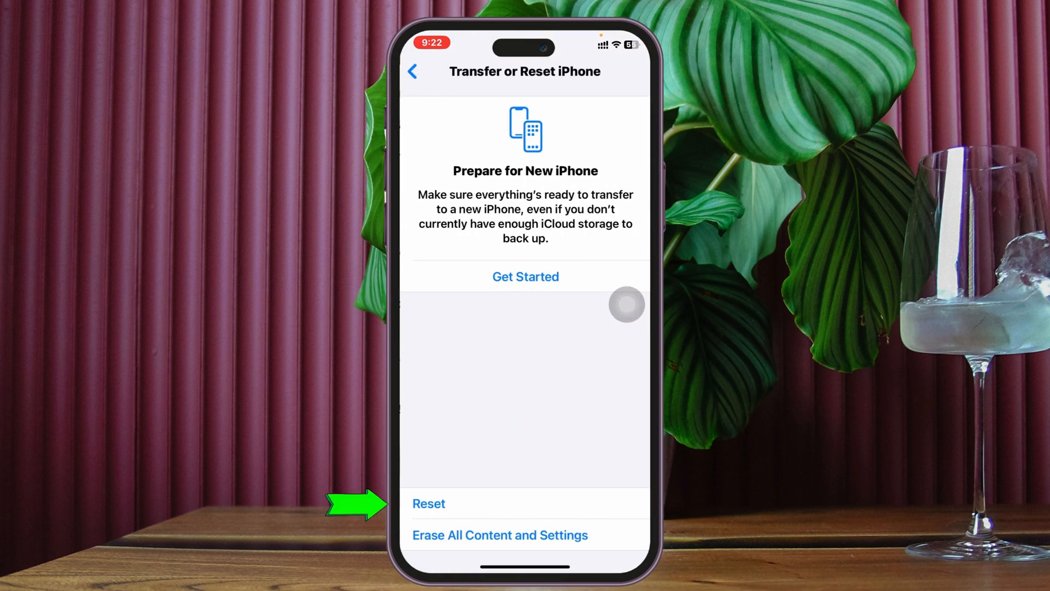
{"action": "left_click", "coordinate": [428, 503]}
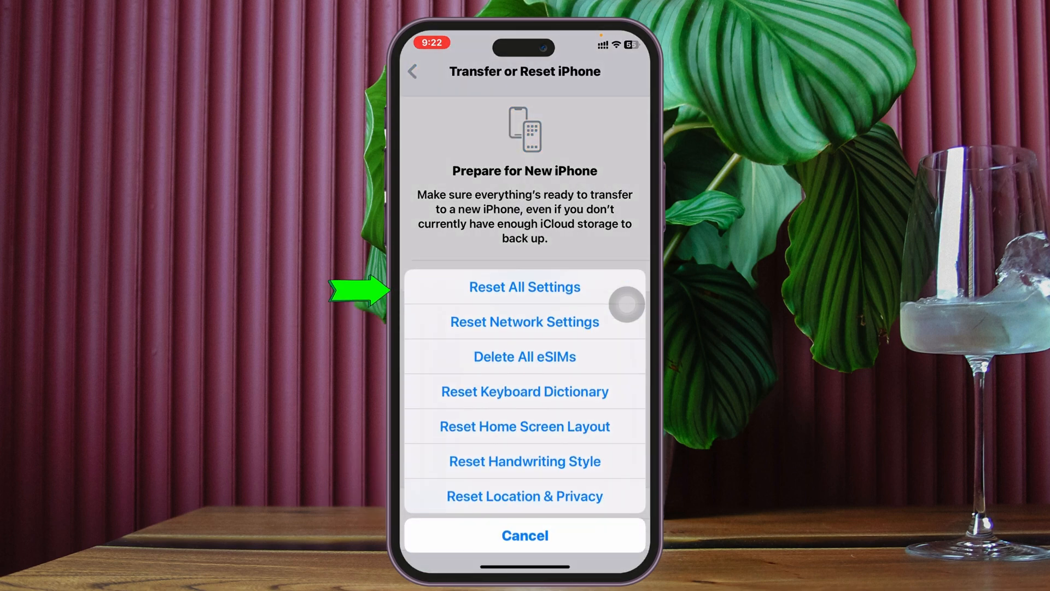
{"action": "left_click", "coordinate": [525, 287]}
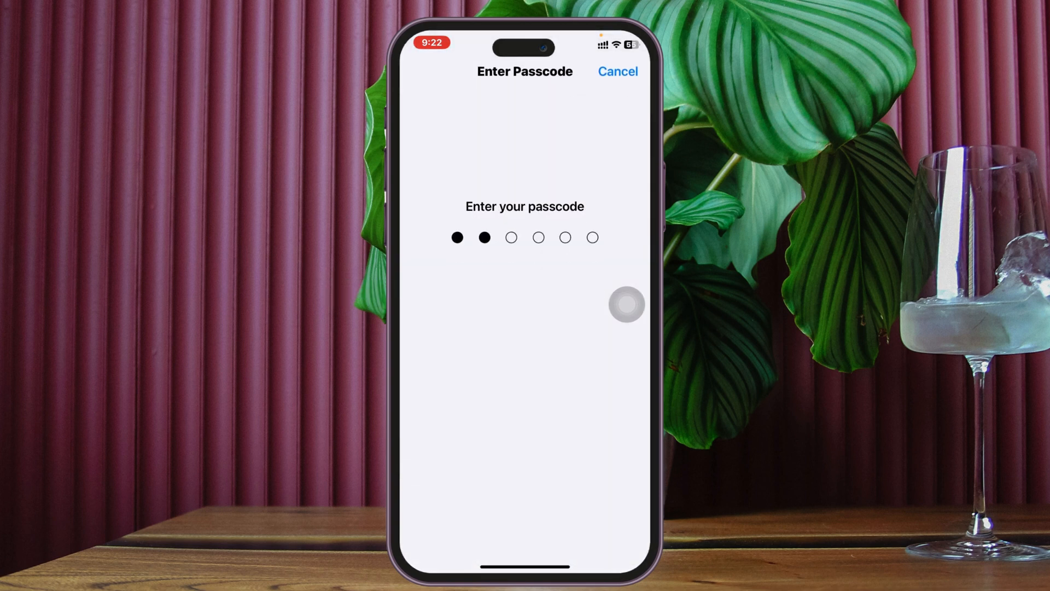